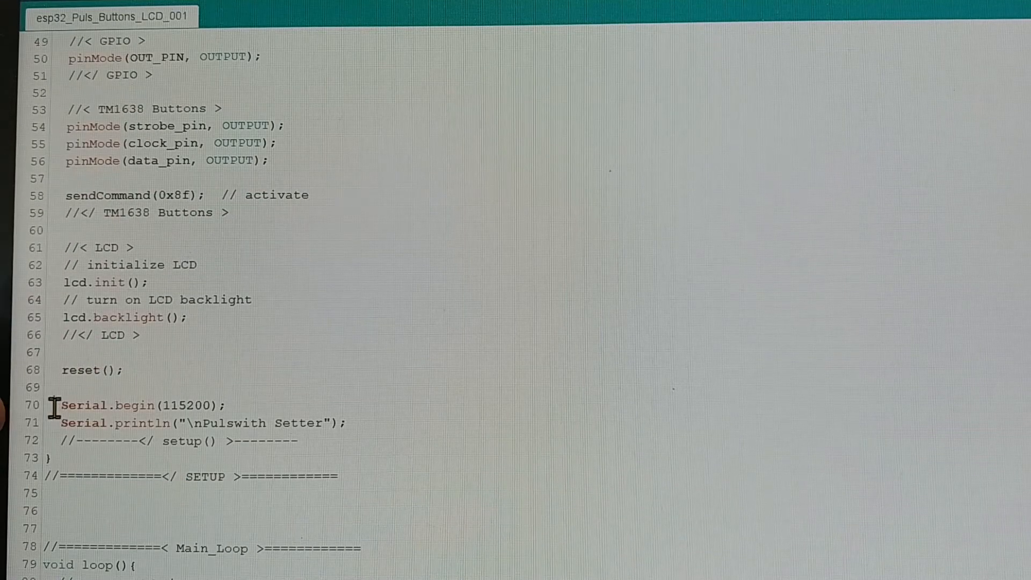
Step: Highlight the Serial.begin(115200) and Pulswith Setter println lines at the end of setup()
left_click_drag(59, 404, 349, 423)
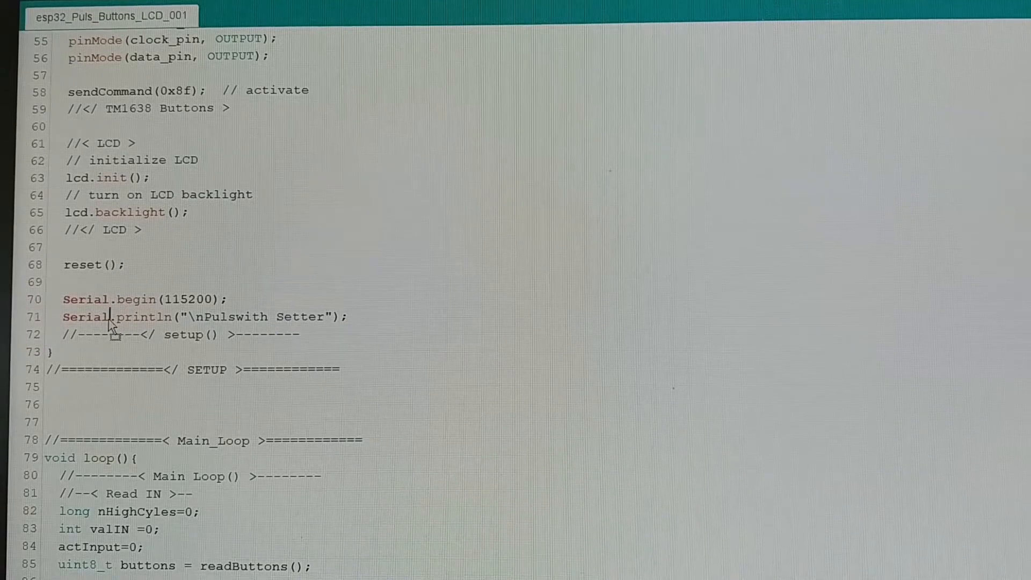
left_click_drag(62, 299, 348, 316)
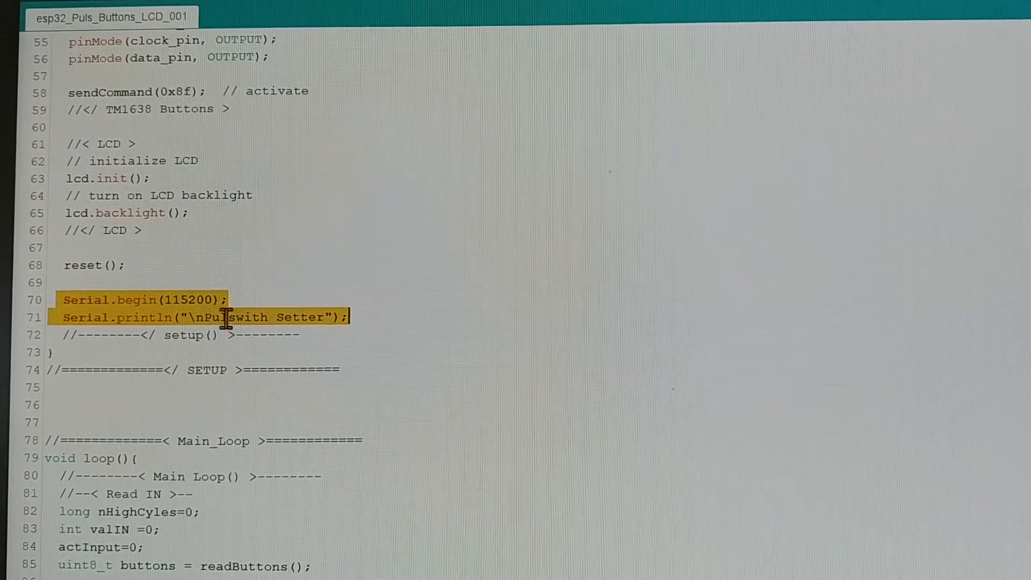
Step: Scroll past loop() and reset() down to the readButtons(void) function
scroll("down", 3)
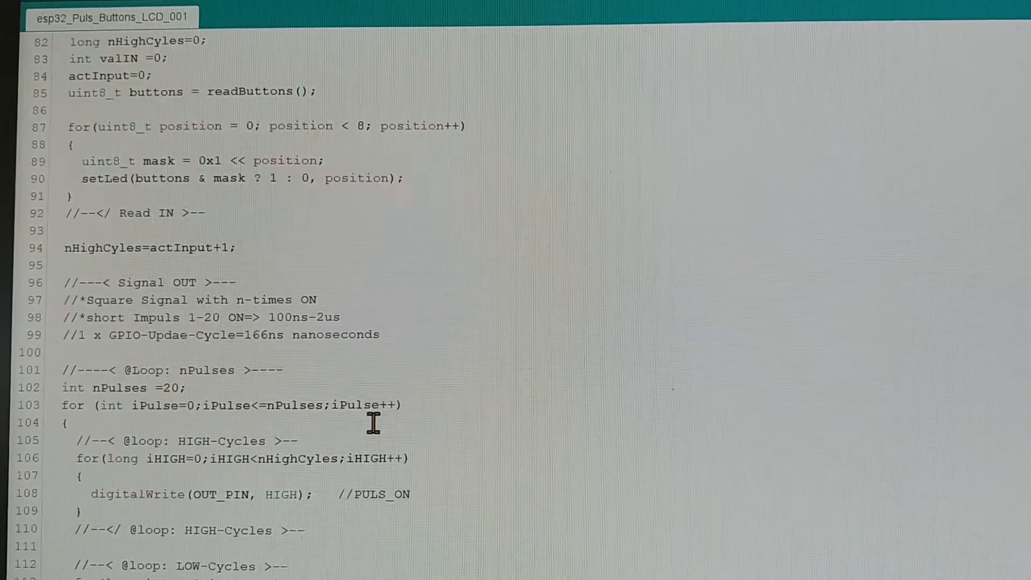
scroll("down", 3)
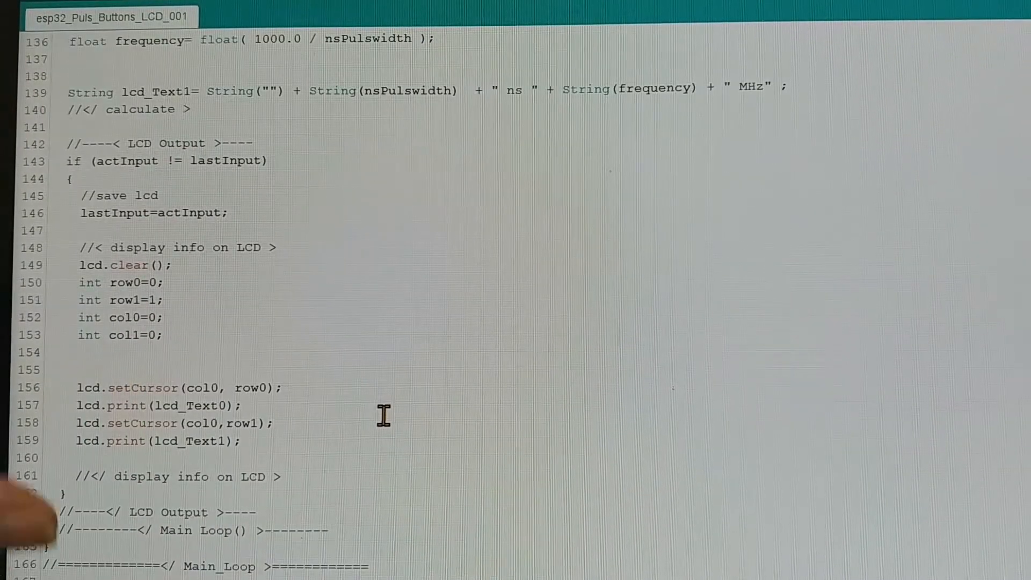
scroll("down", 3)
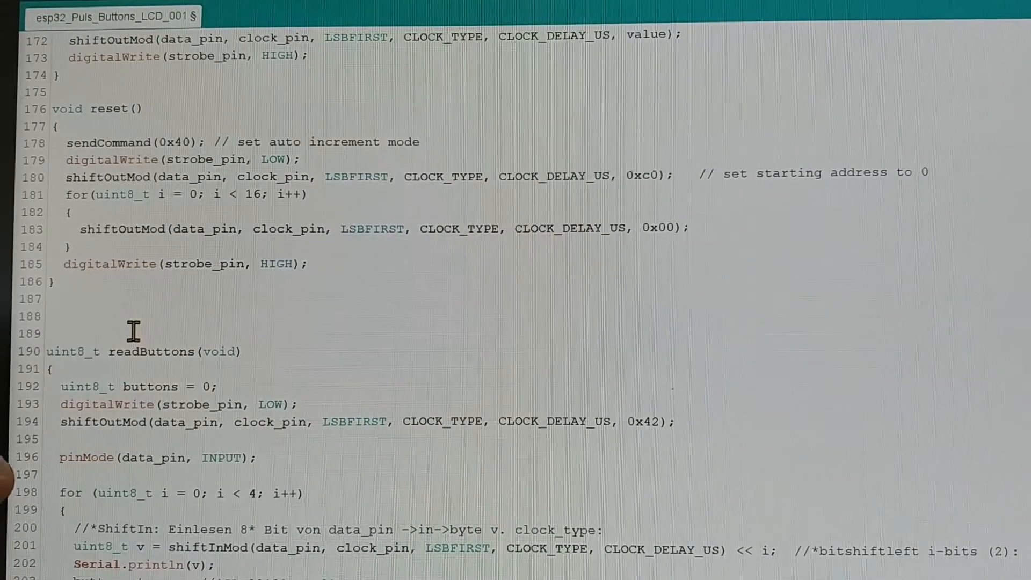
Step: Mark the Serial.println(v) line in readButtons and upload the sketch to the ESP32
scroll("down", 3)
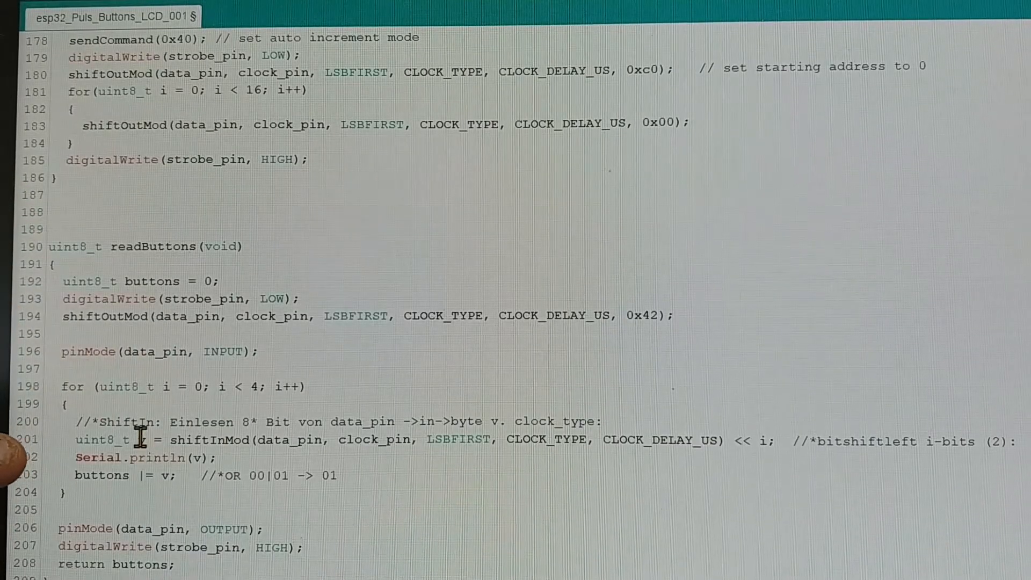
left_click_drag(138, 441, 773, 441)
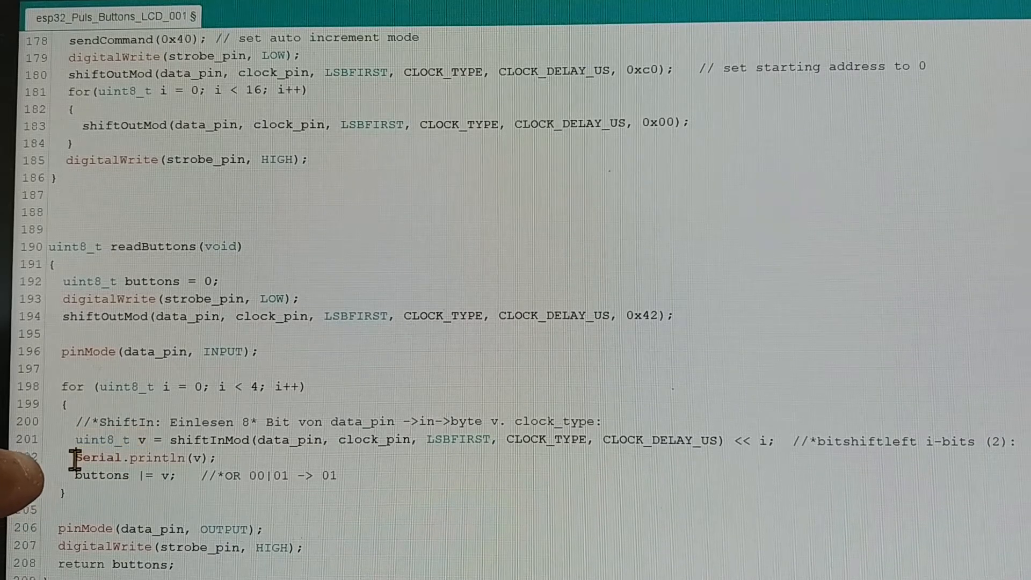
double_click(138, 458)
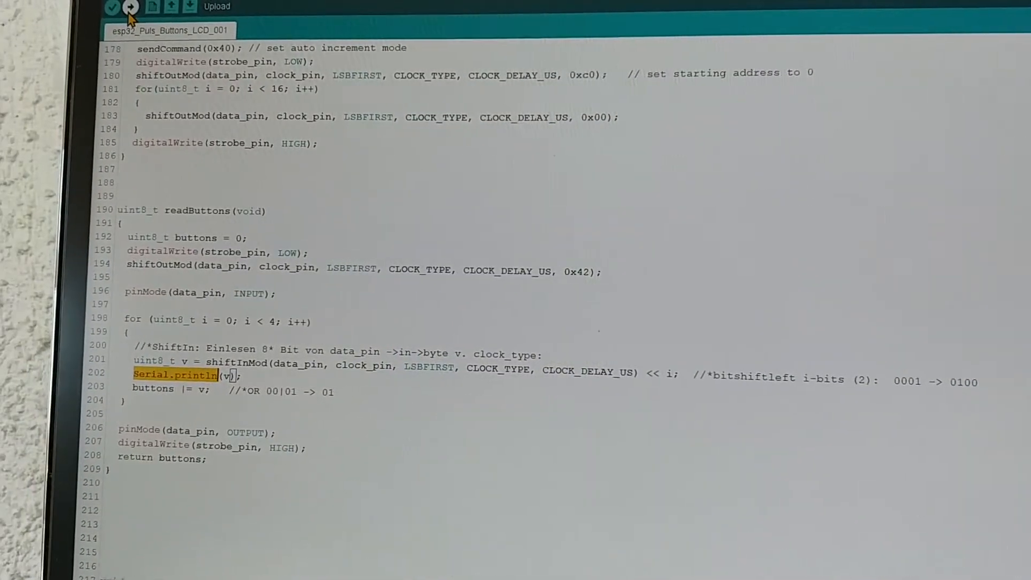
left_click(219, 20)
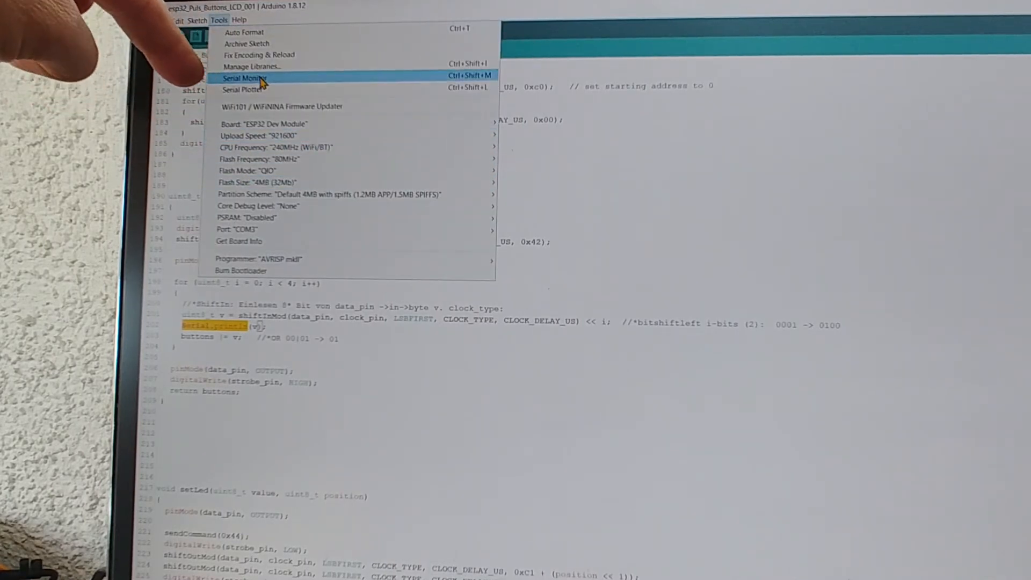
Step: Open the Serial Monitor from the Tools menu, showing zeros on COM3 at 115200 baud
left_click(243, 78)
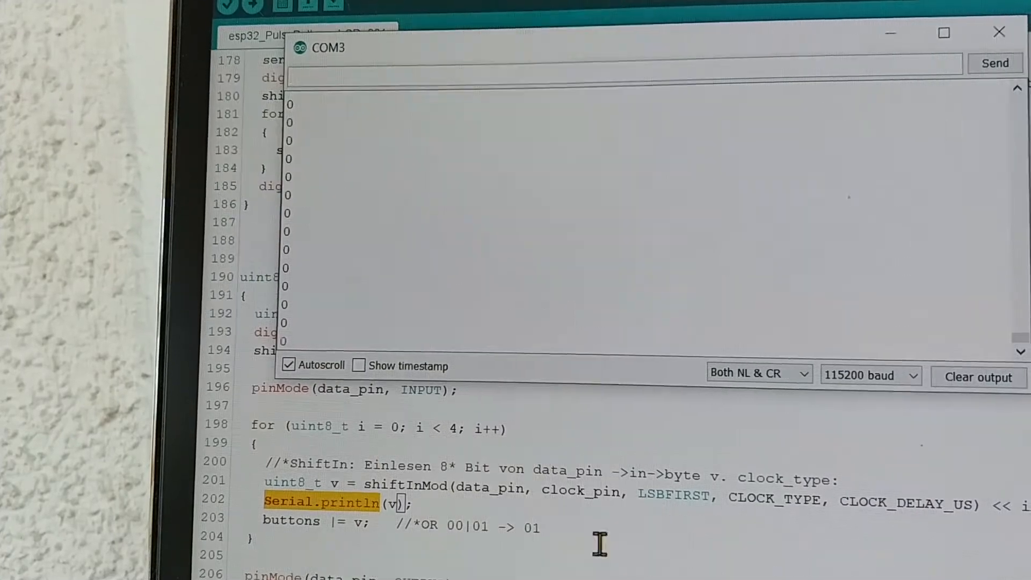
Step: Bring the sketch editor back in front and scroll the readButtons() code
left_click(999, 32)
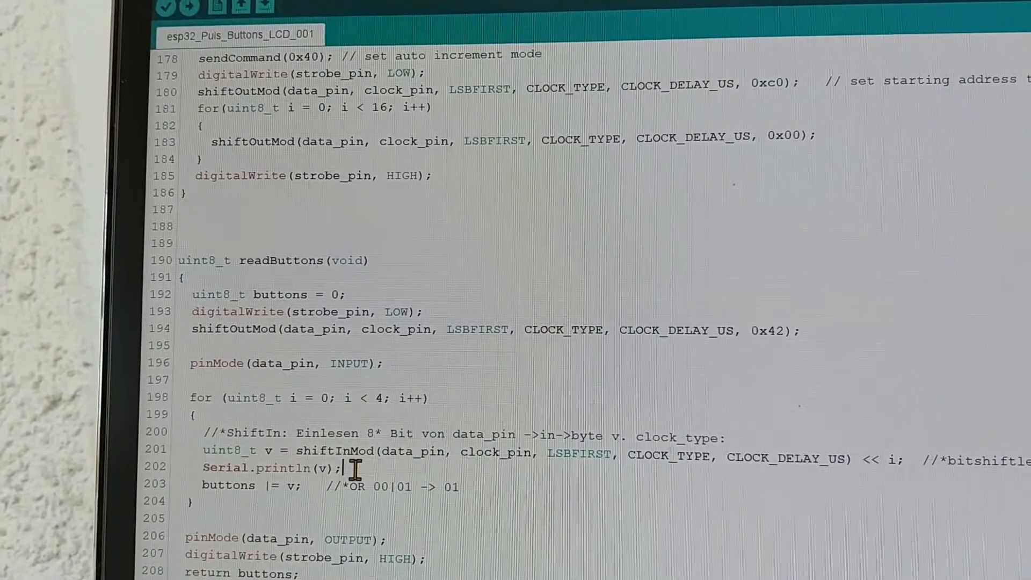
scroll("down", 3)
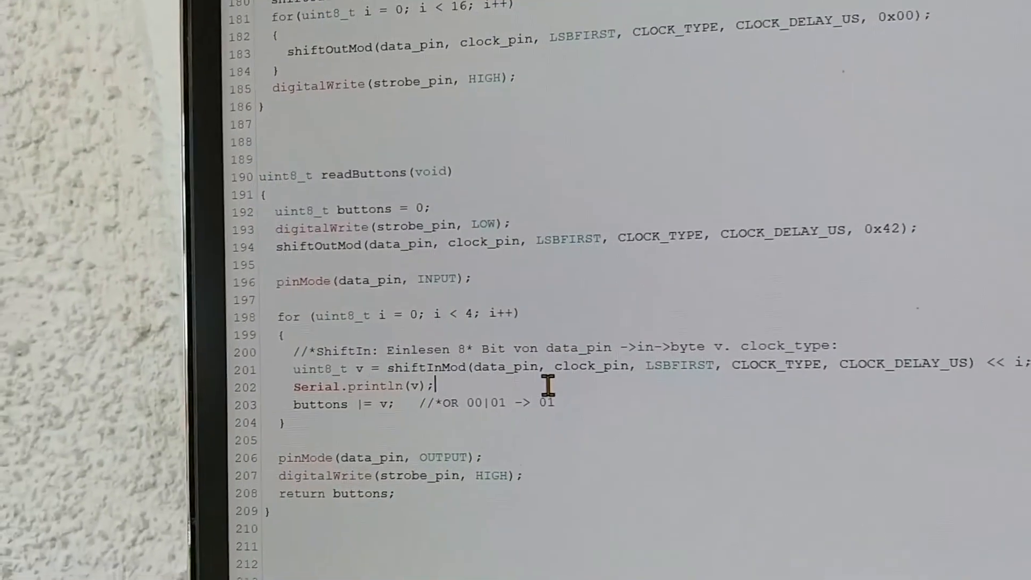